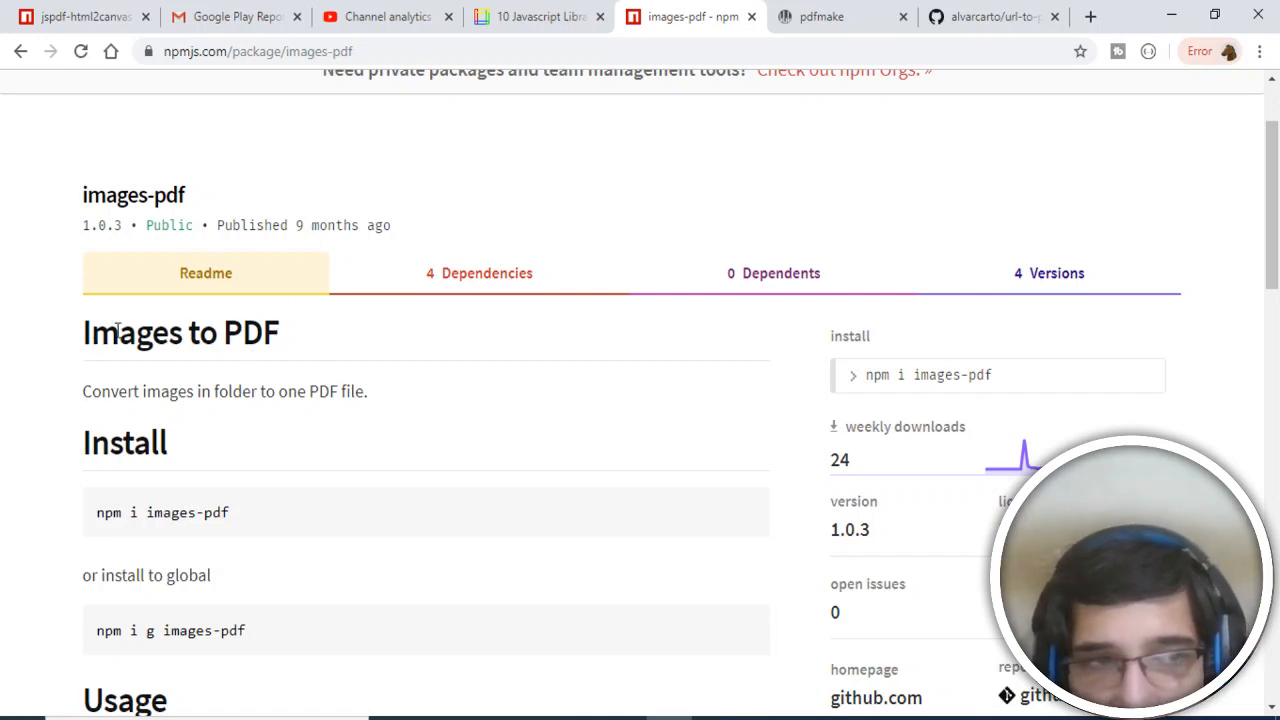
pyautogui.moveTo(98, 533)
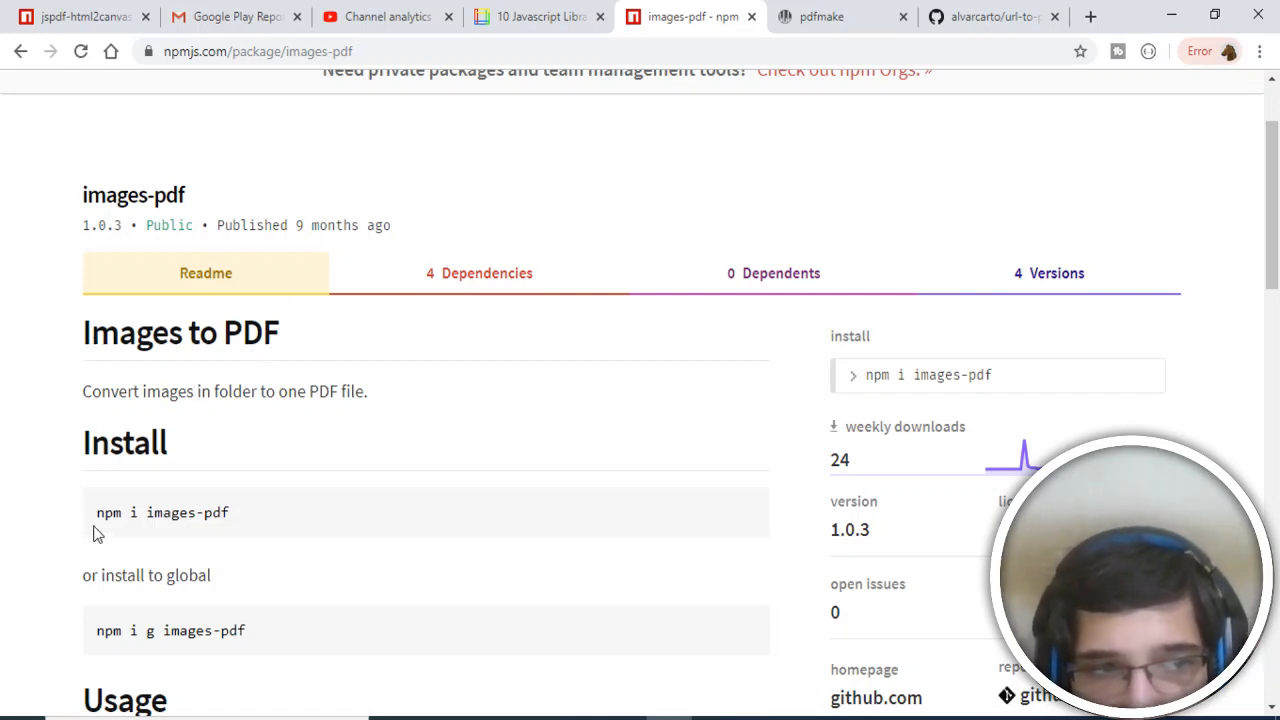
pyautogui.moveTo(180, 508)
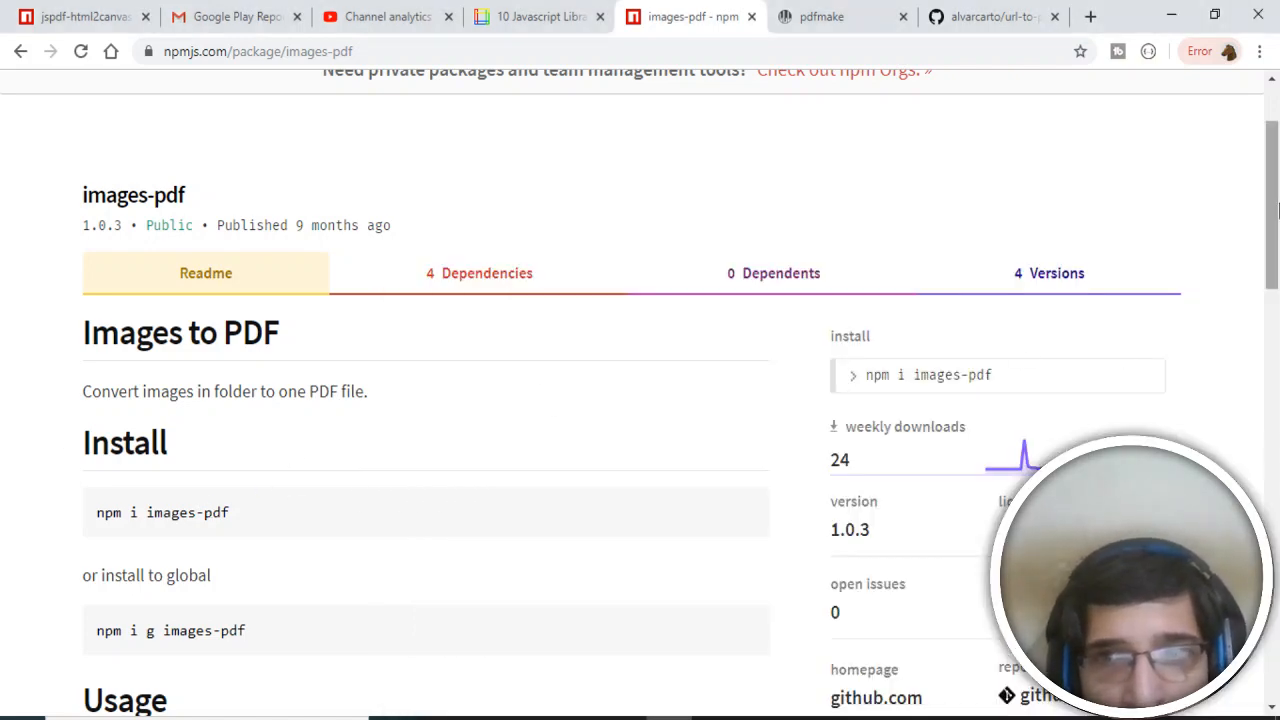
# Scroll the images-pdf page to RequireJS usage and select the convertFolderToPDF example line
pyautogui.scroll(-3)
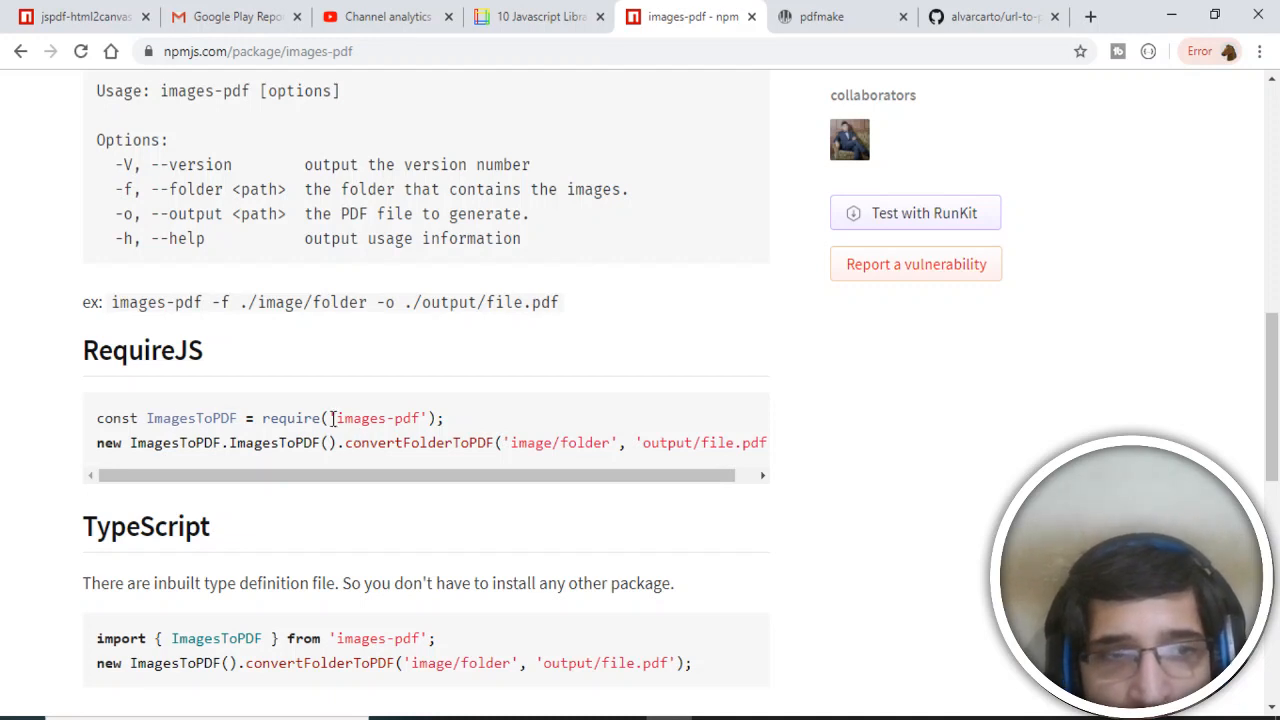
pyautogui.moveTo(392, 437)
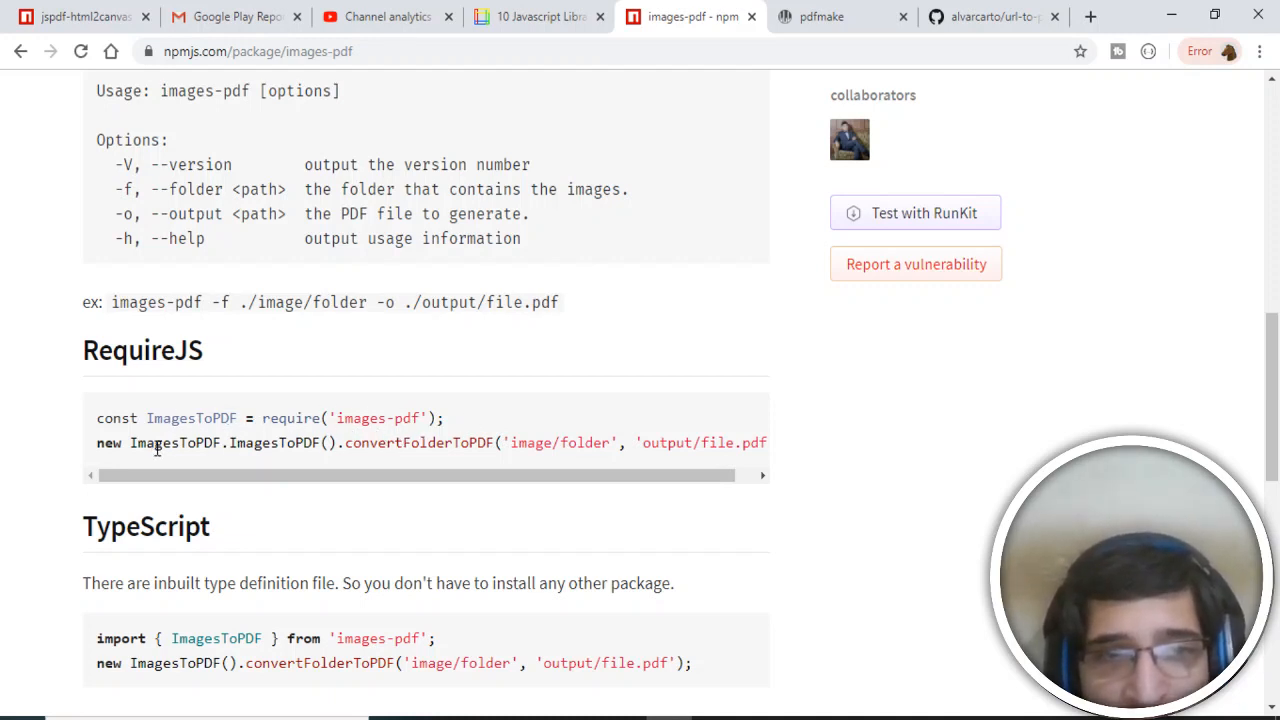
pyautogui.moveTo(155, 443); pyautogui.dragTo(425, 443)
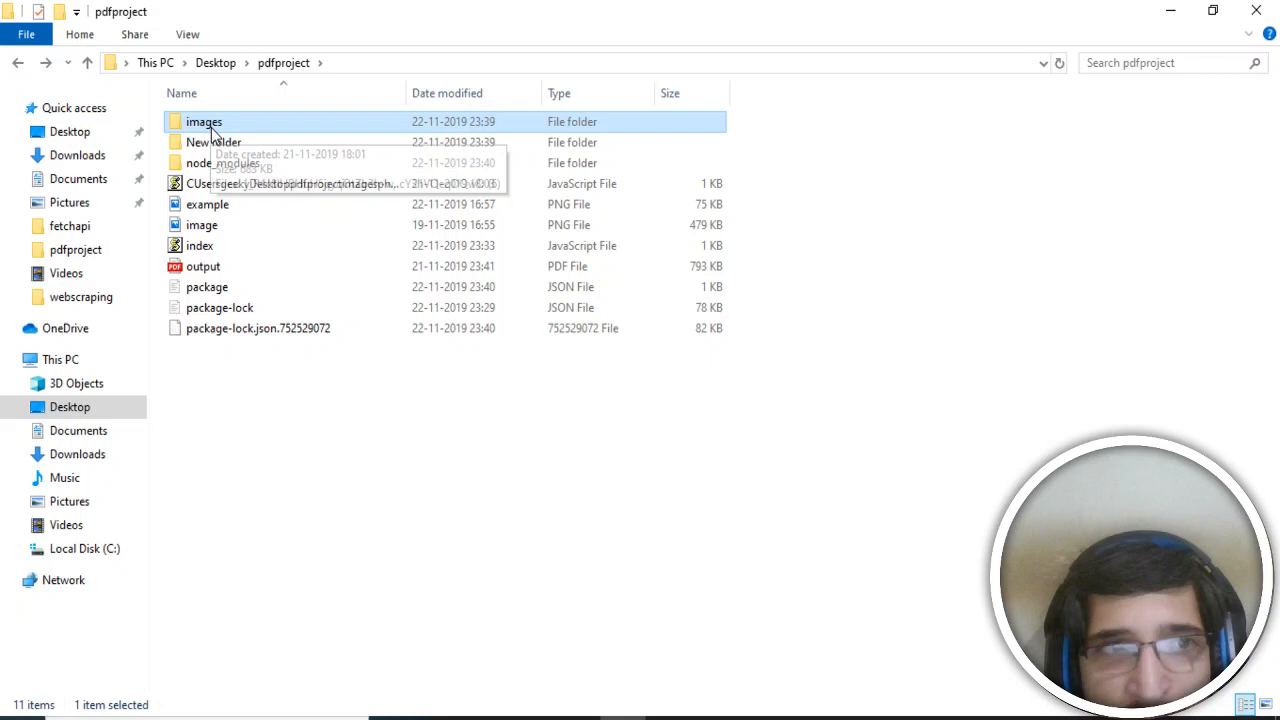
# Open the images folder inside pdfproject in File Explorer
pyautogui.doubleClick(204, 121)
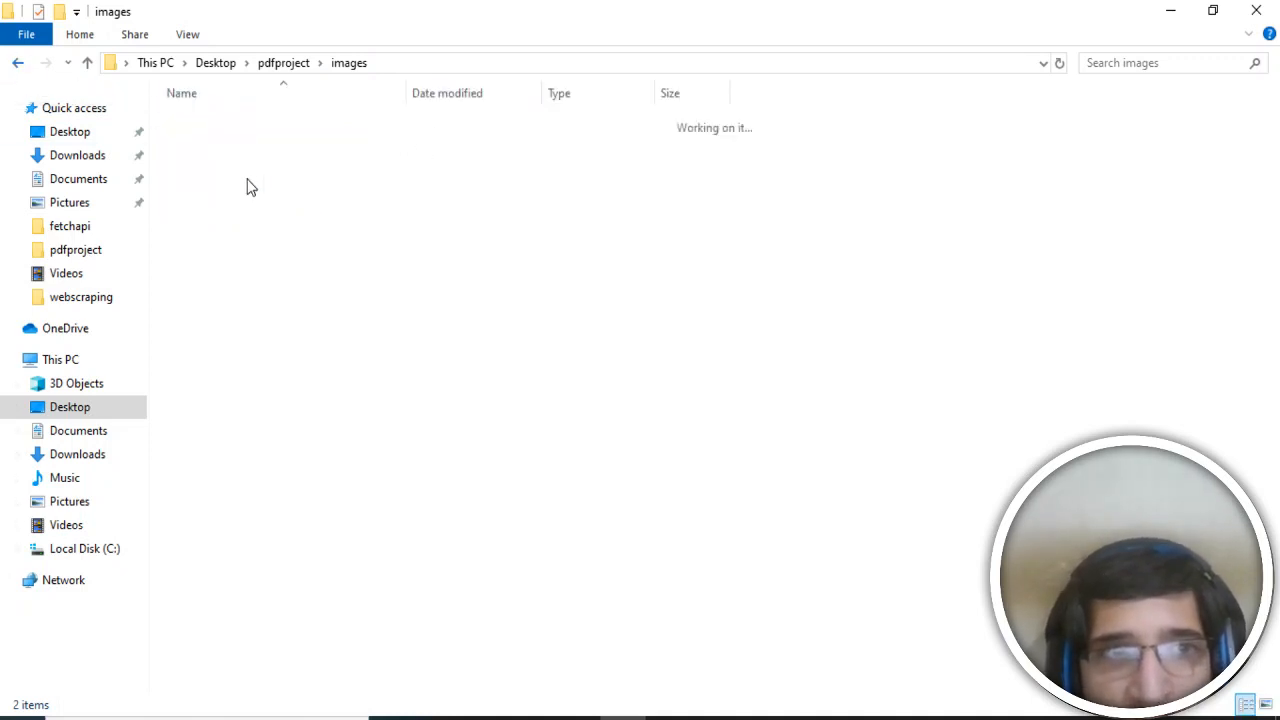
pyautogui.click(18, 62)
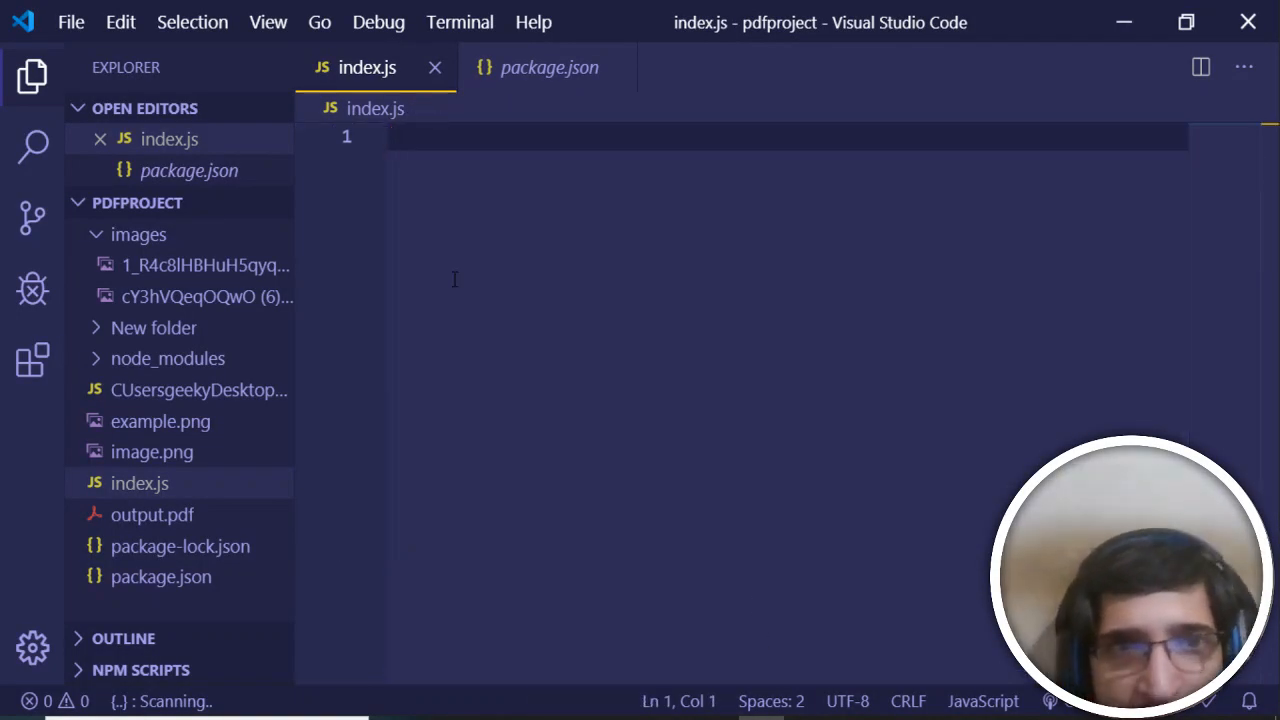
# Type const imagetopdf = require('images-pdf'); in index.js and start a new line
pyautogui.write('const')
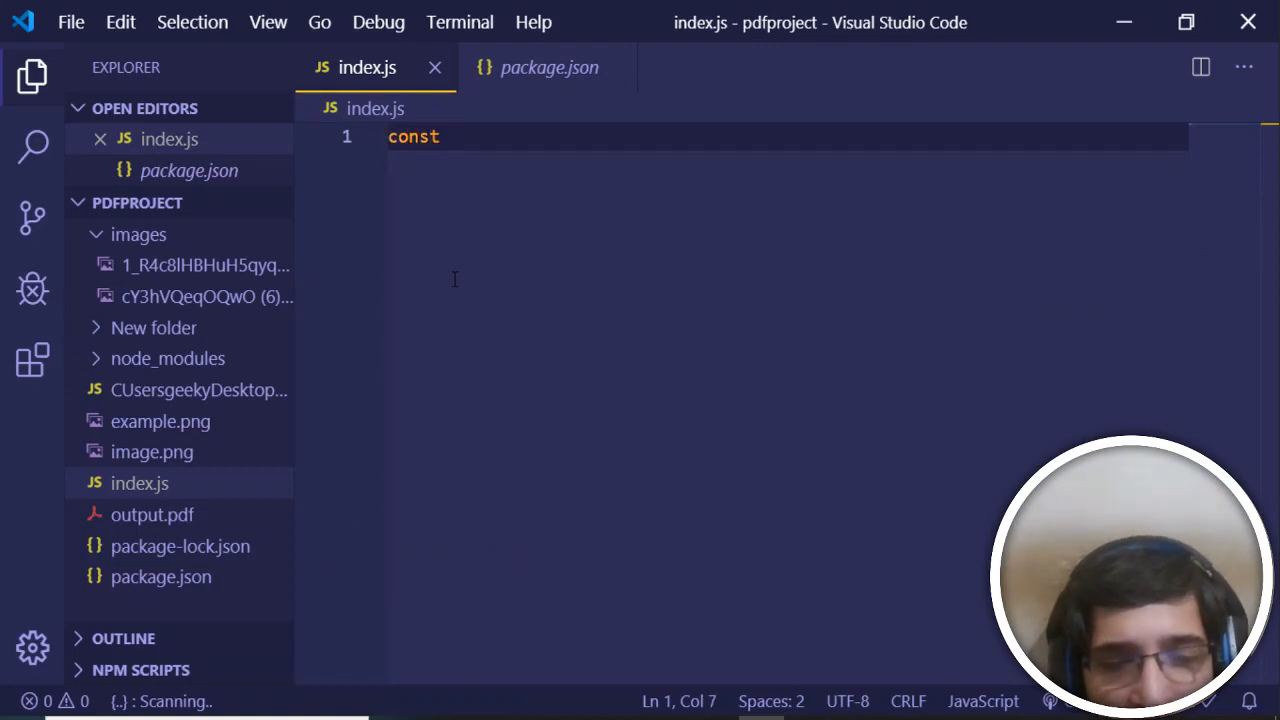
pyautogui.write('image')
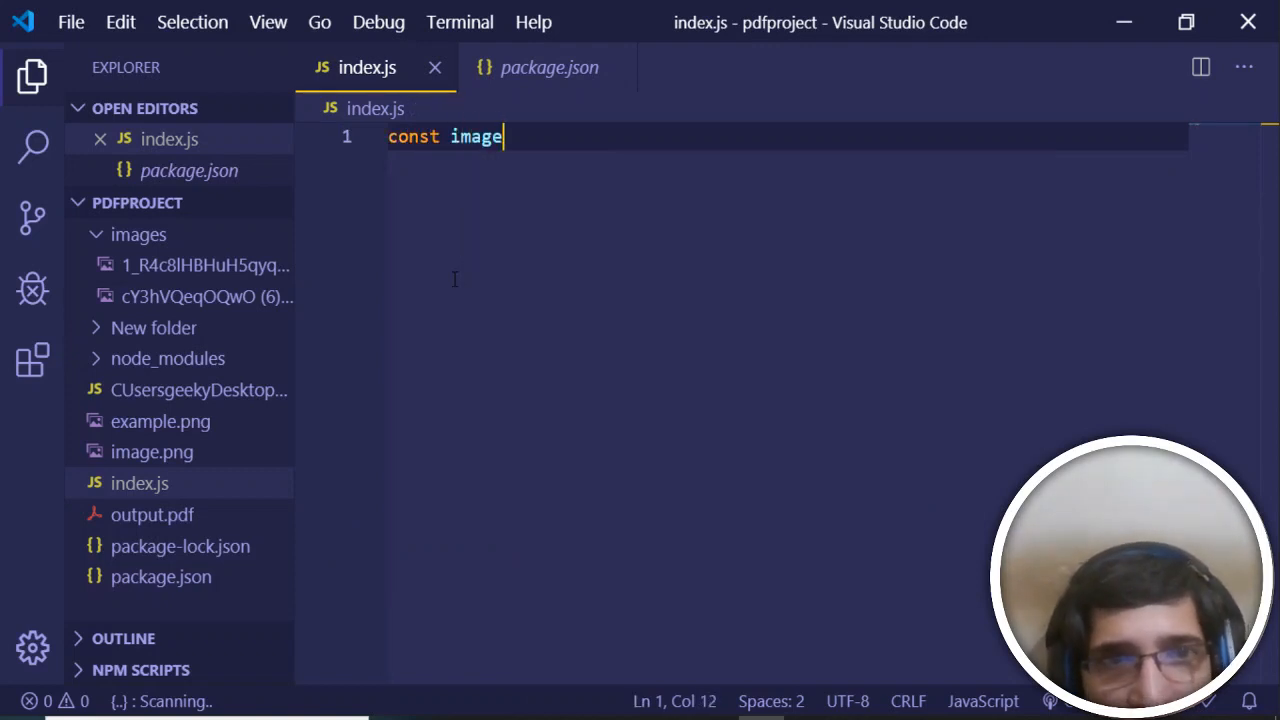
pyautogui.write('topdf = r')
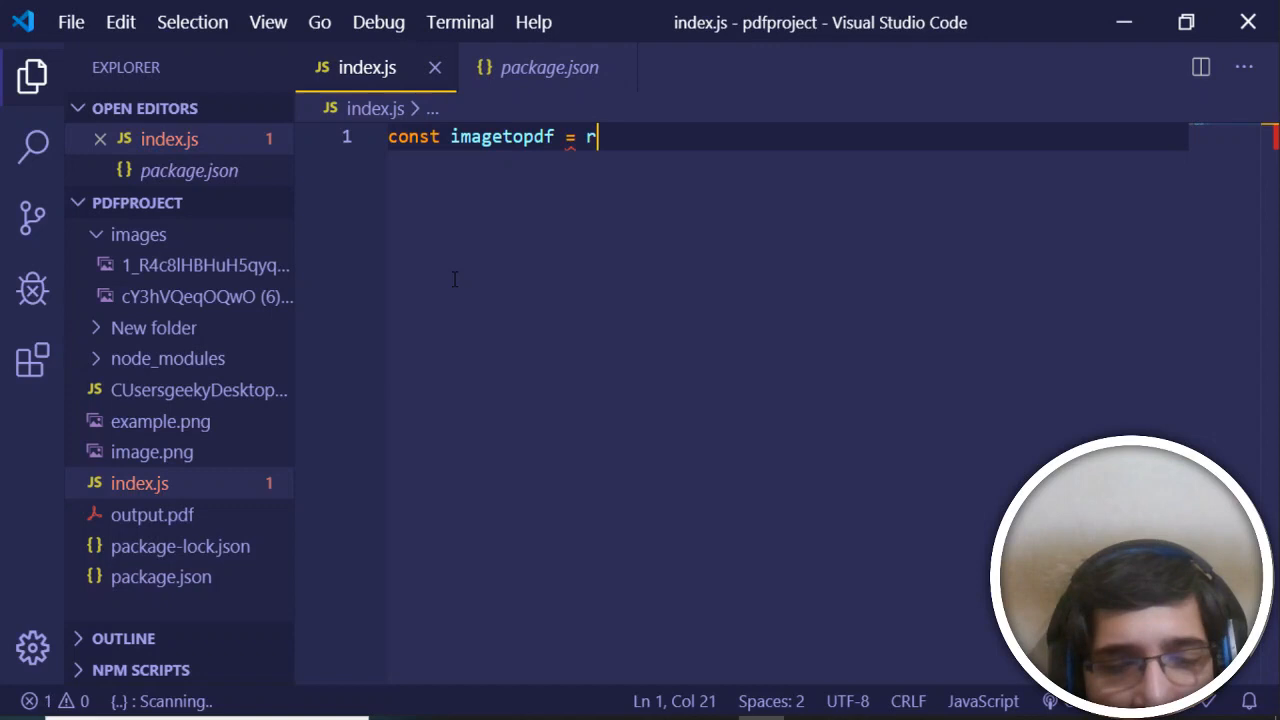
pyautogui.write("equire('images-pdf")
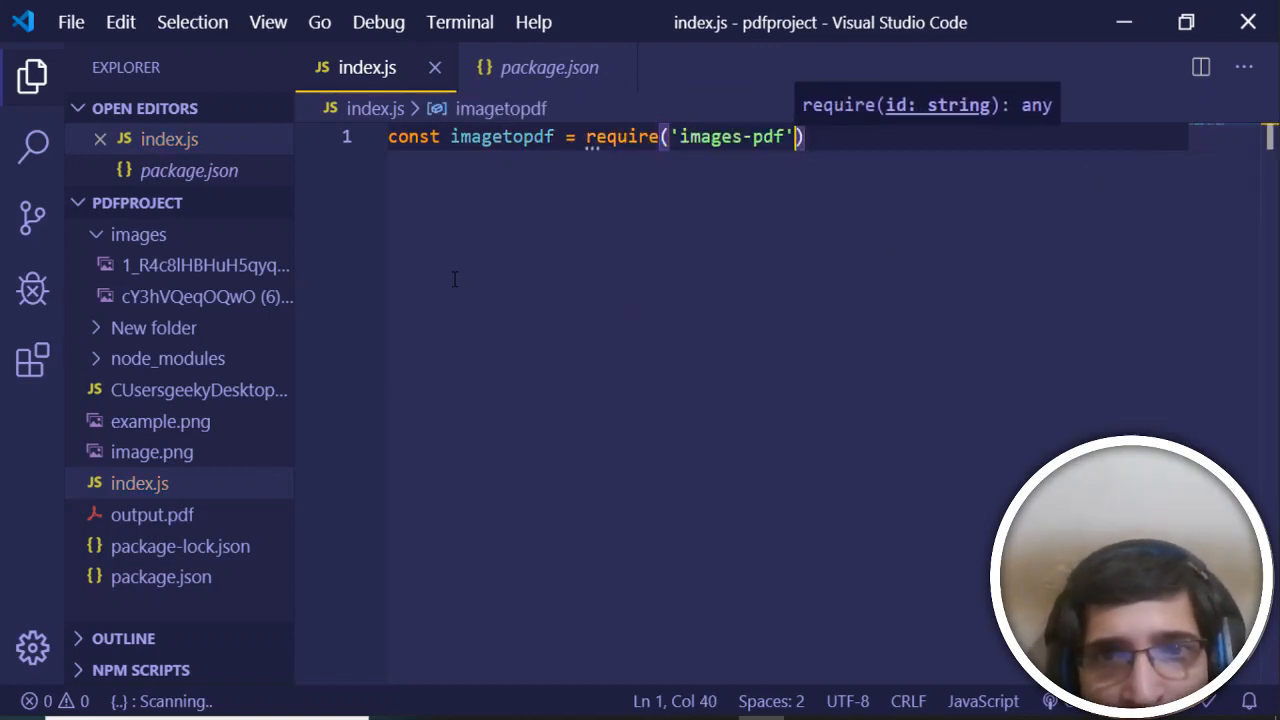
pyautogui.press('Enter')
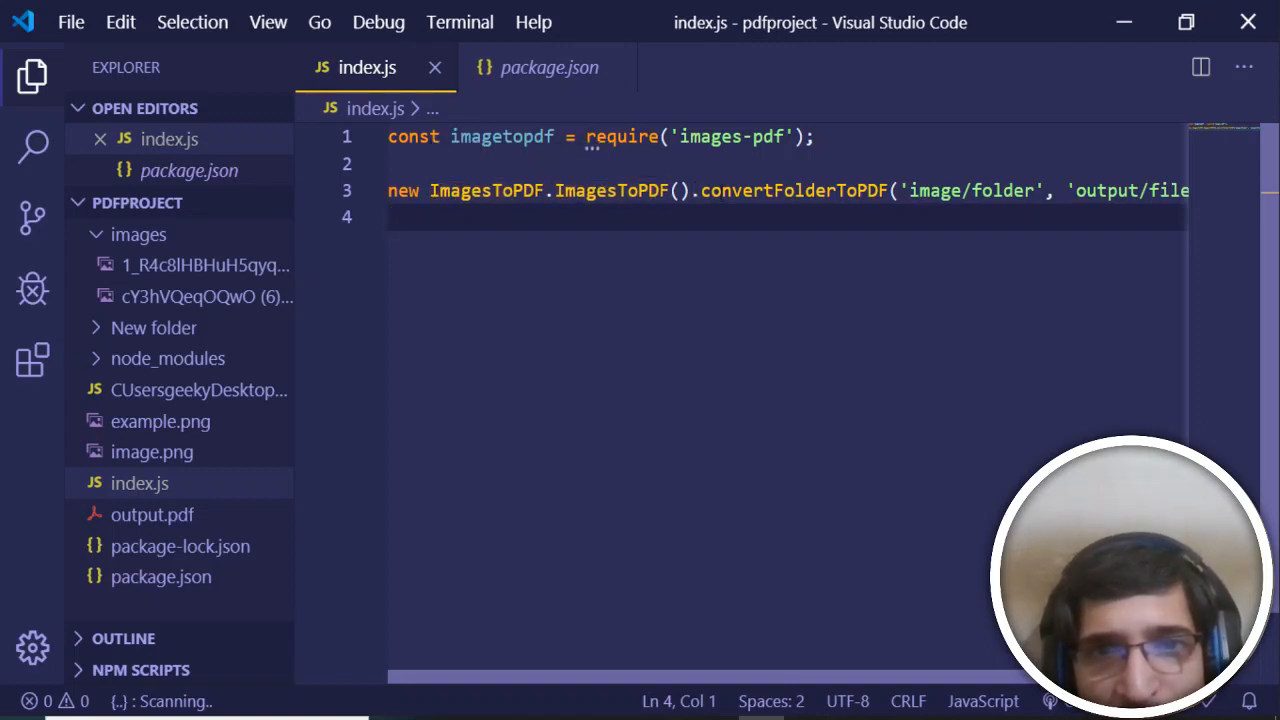
pyautogui.moveTo(793, 191)
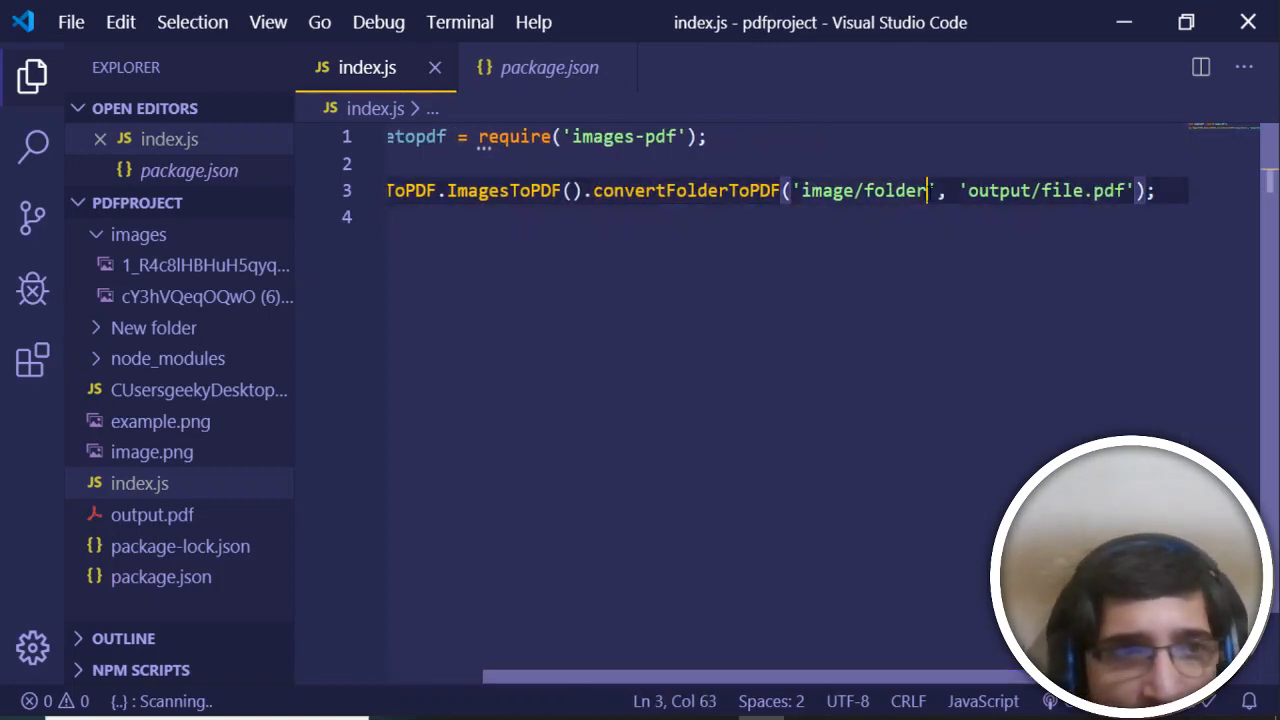
pyautogui.moveTo(139, 234)
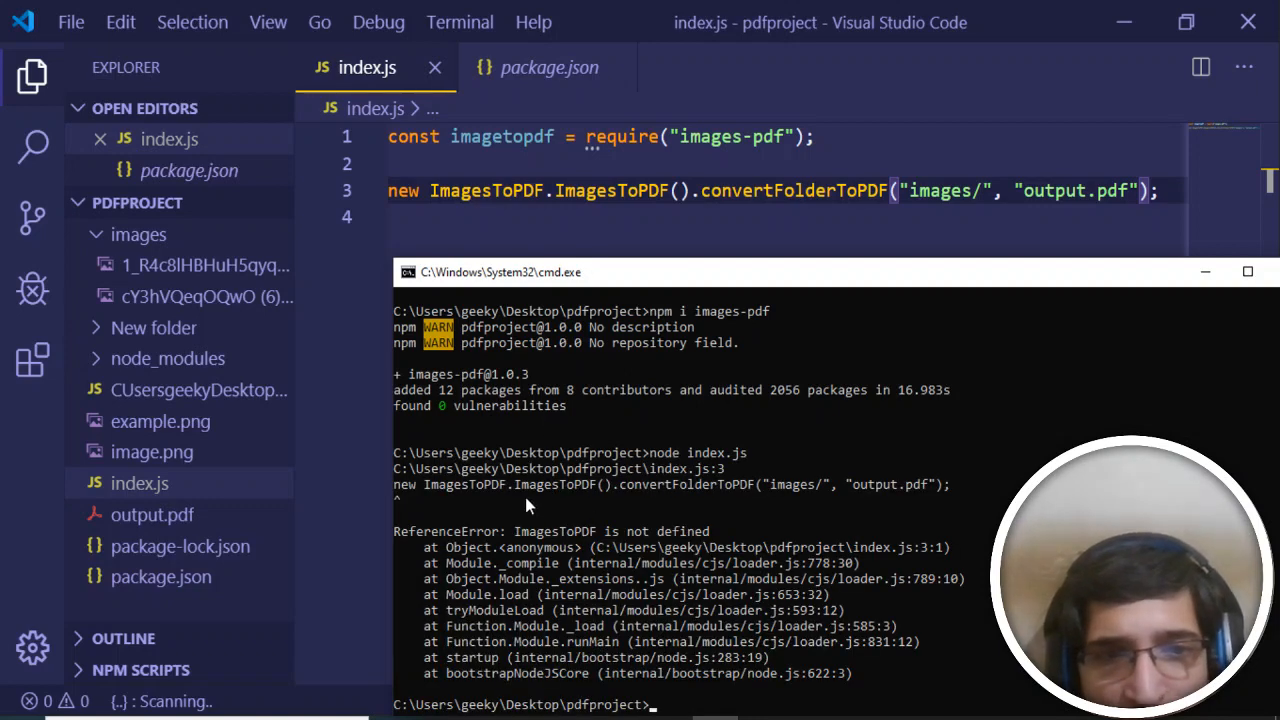
pyautogui.moveTo(742, 518)
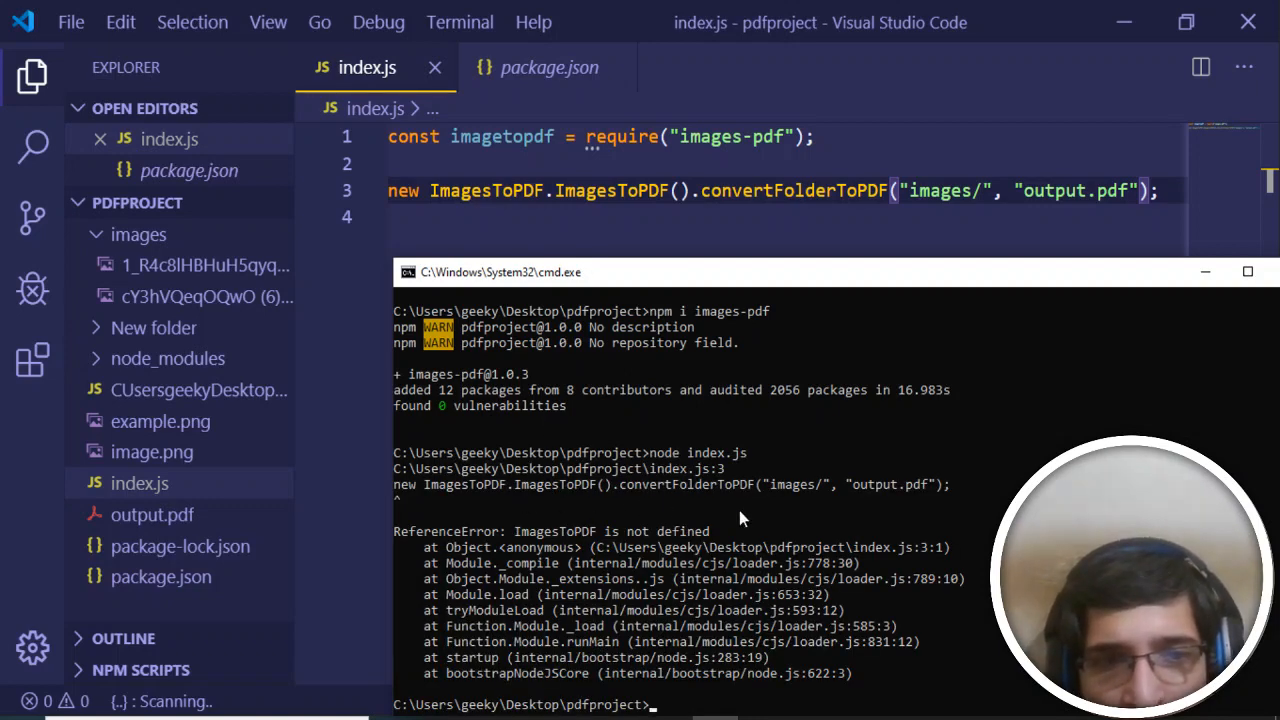
pyautogui.moveTo(565, 308)
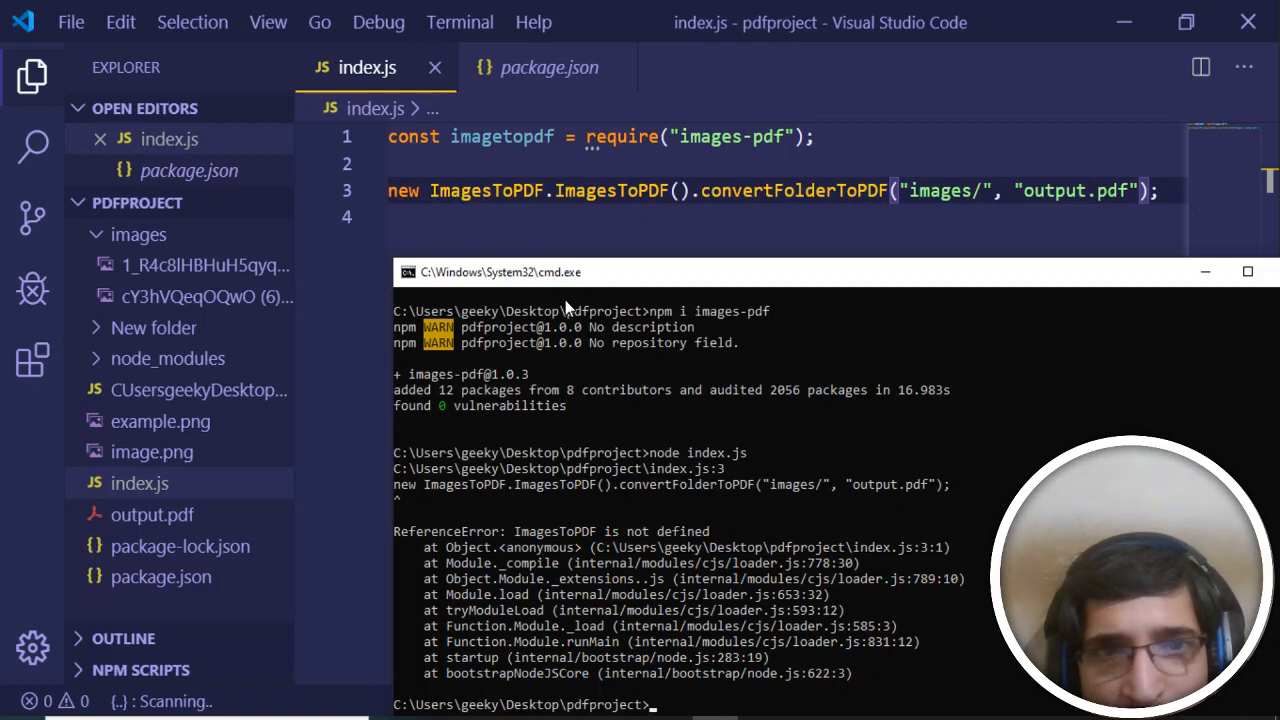
# Replace both ImagesToPDF occurrences in index.js with imagetopdf
pyautogui.doubleClick(500, 136)
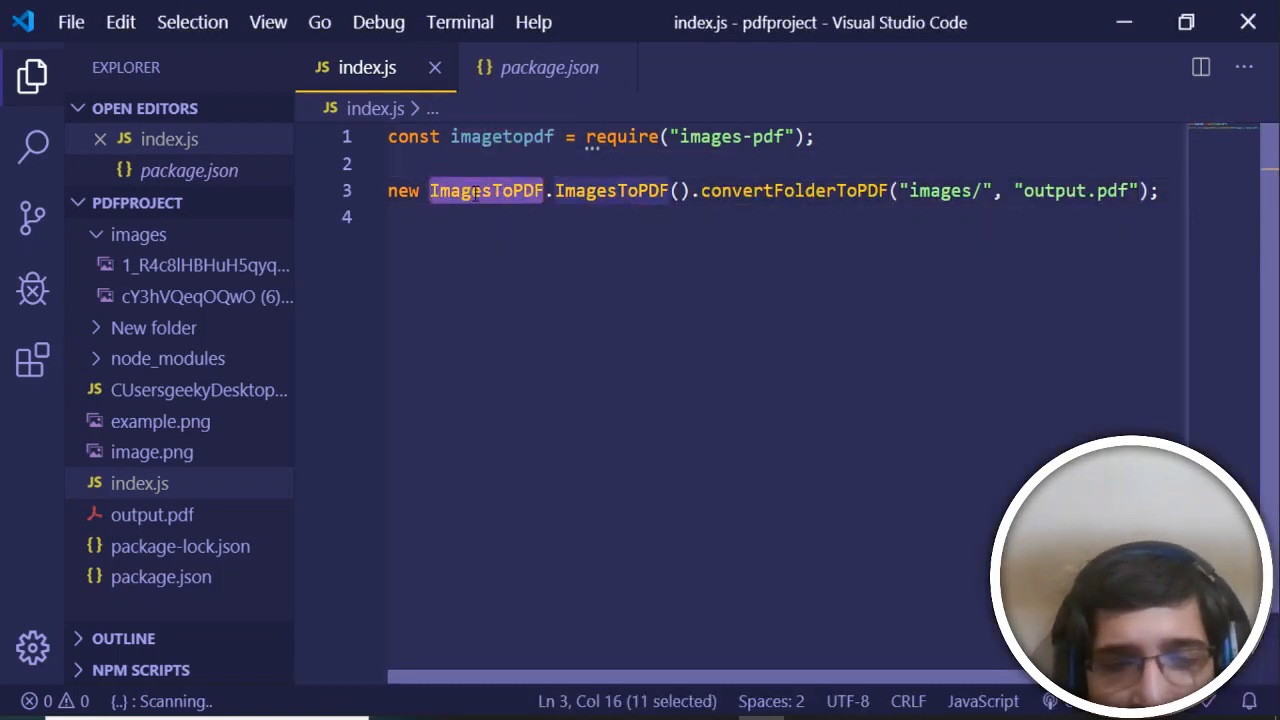
pyautogui.write('imagetopdf')
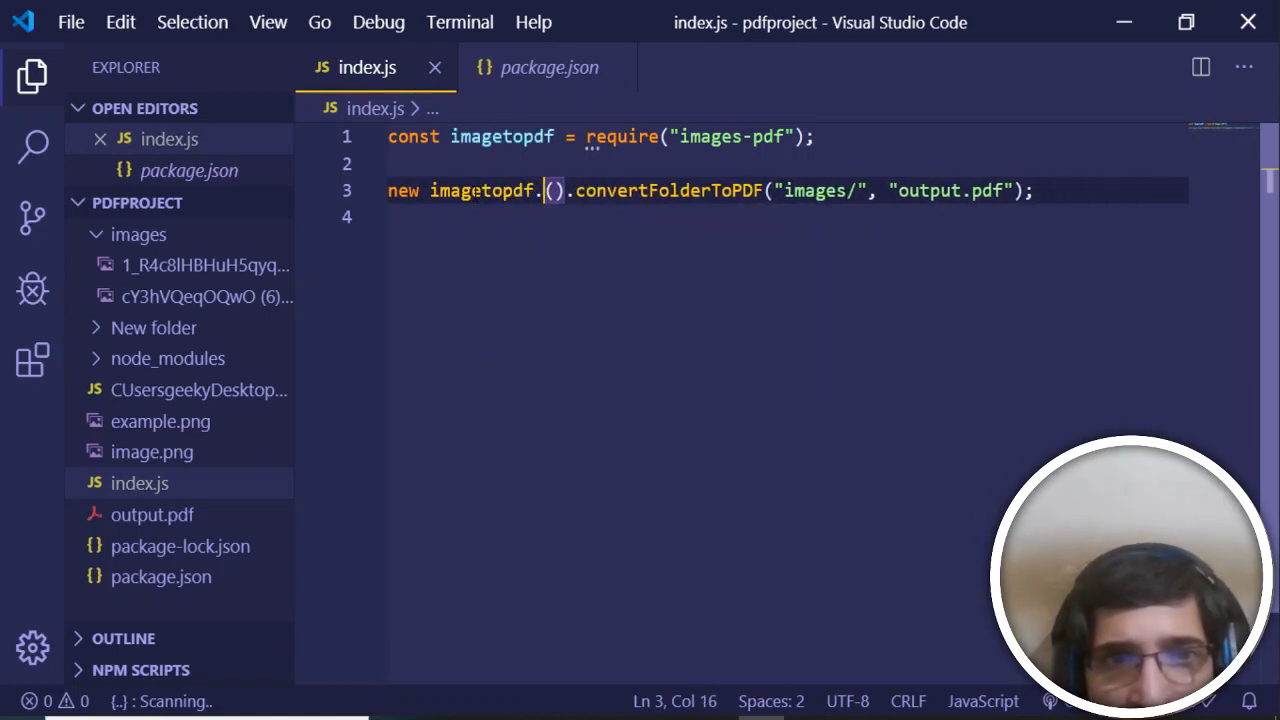
pyautogui.write('imagetopdf')
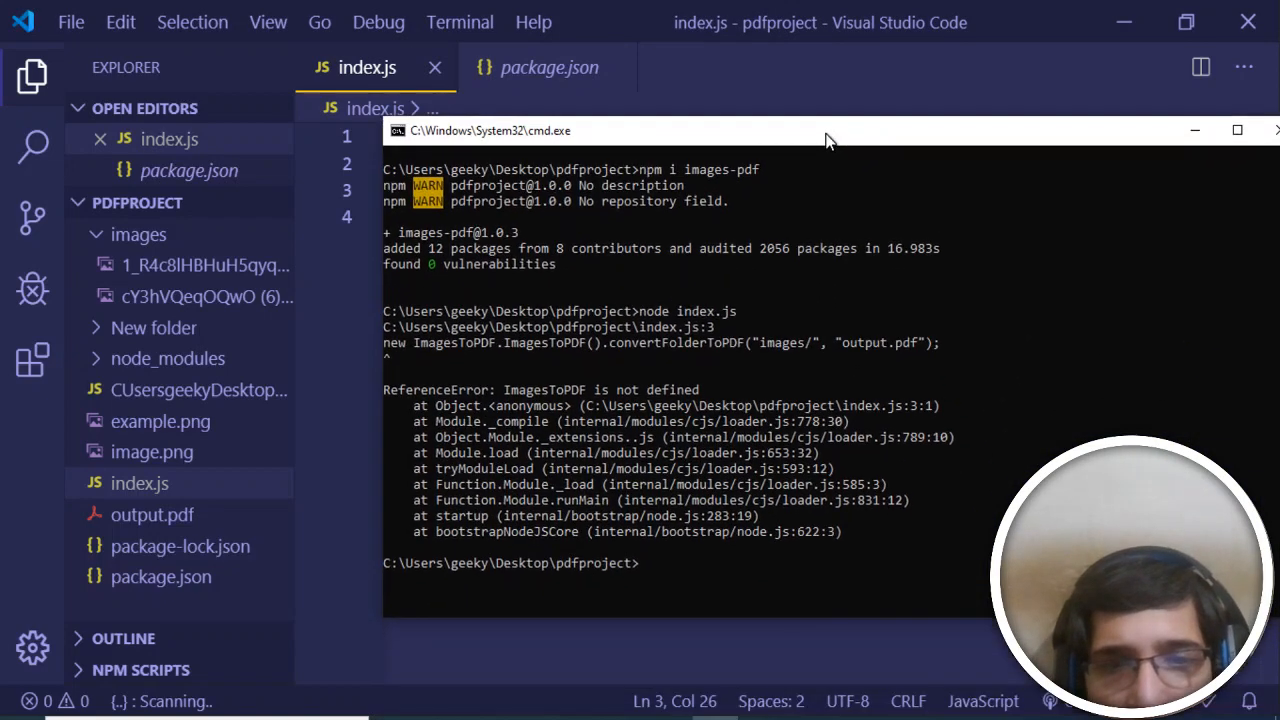
# Clear the console, rerun node index.js, and fix the call to new imagetopdf.imagetopdf()
pyautogui.write('cls')
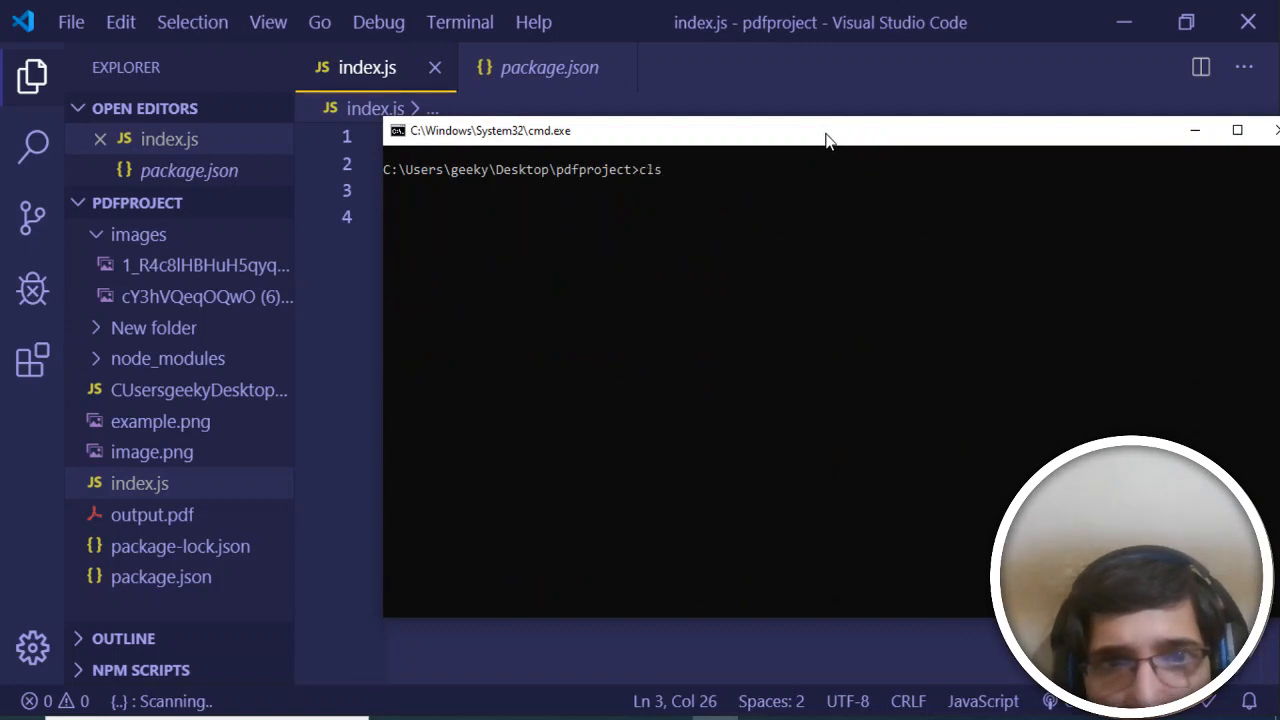
pyautogui.write('node index.js')
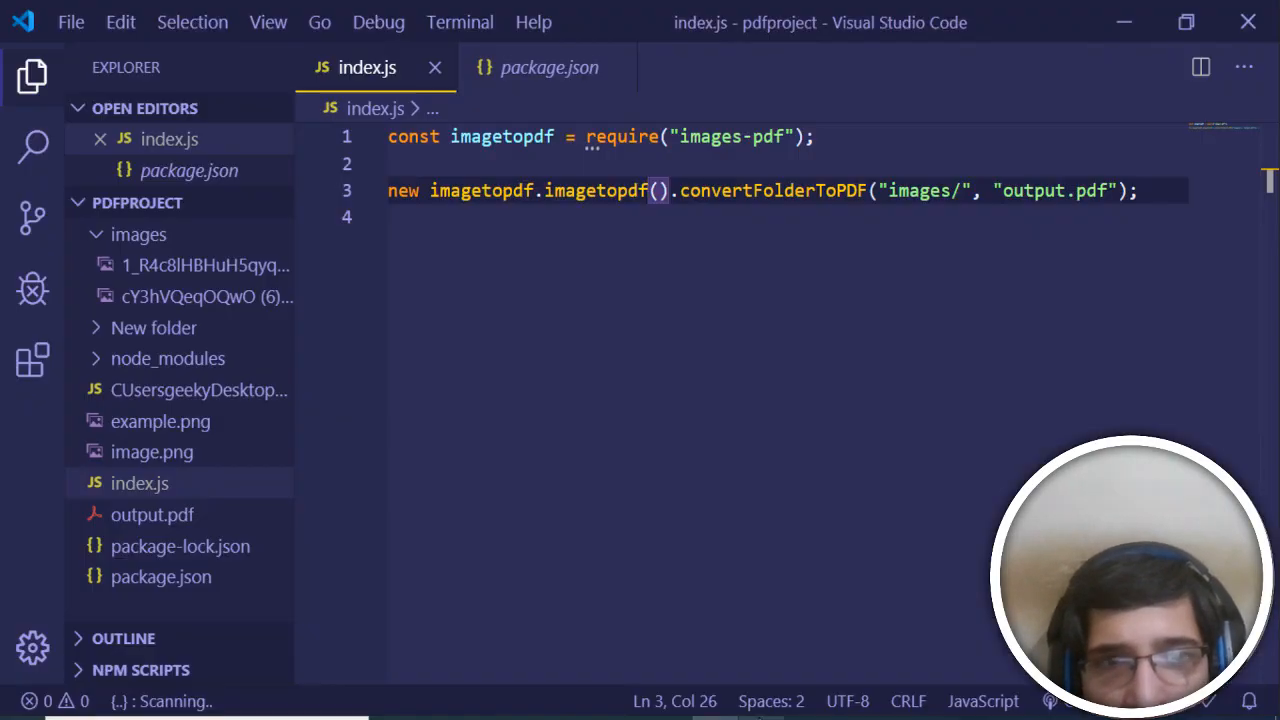
pyautogui.press('ctrl+a')
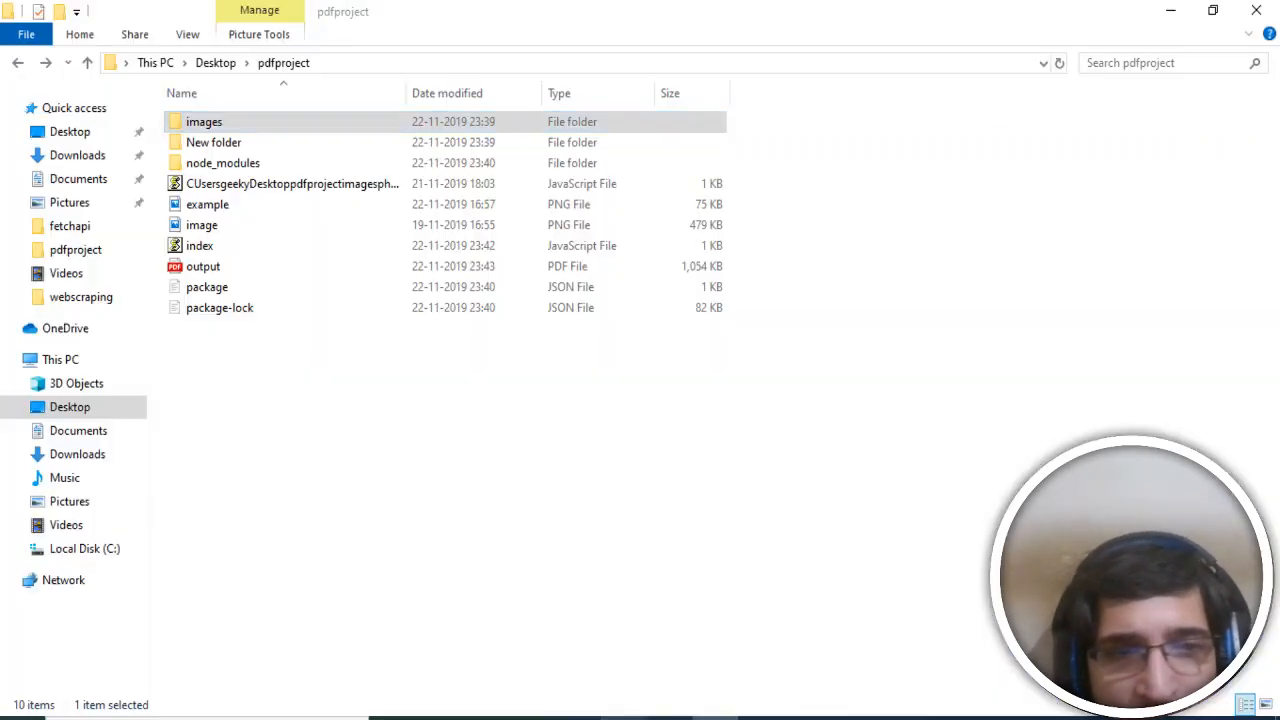
# Open output.pdf from the pdfproject folder
pyautogui.click(203, 266)
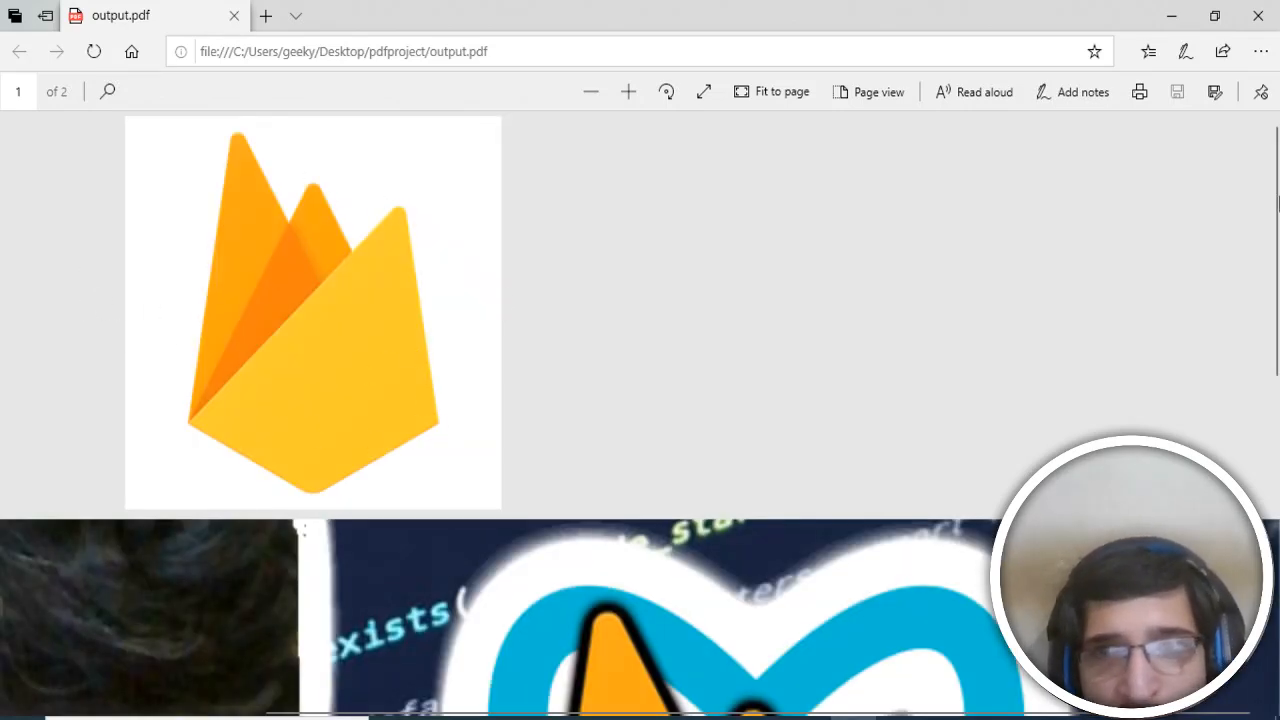
# Scroll output.pdf in Edge from page 1 through page 2
pyautogui.scroll(-3)
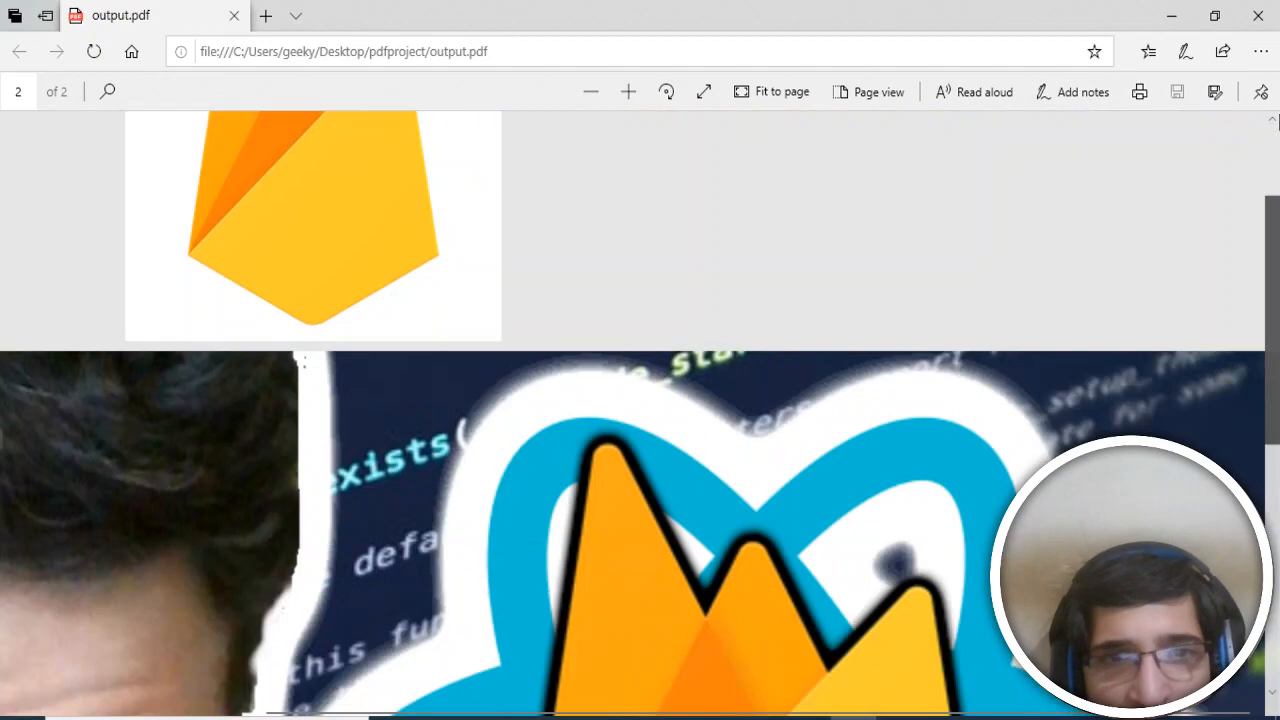
pyautogui.scroll(-3)
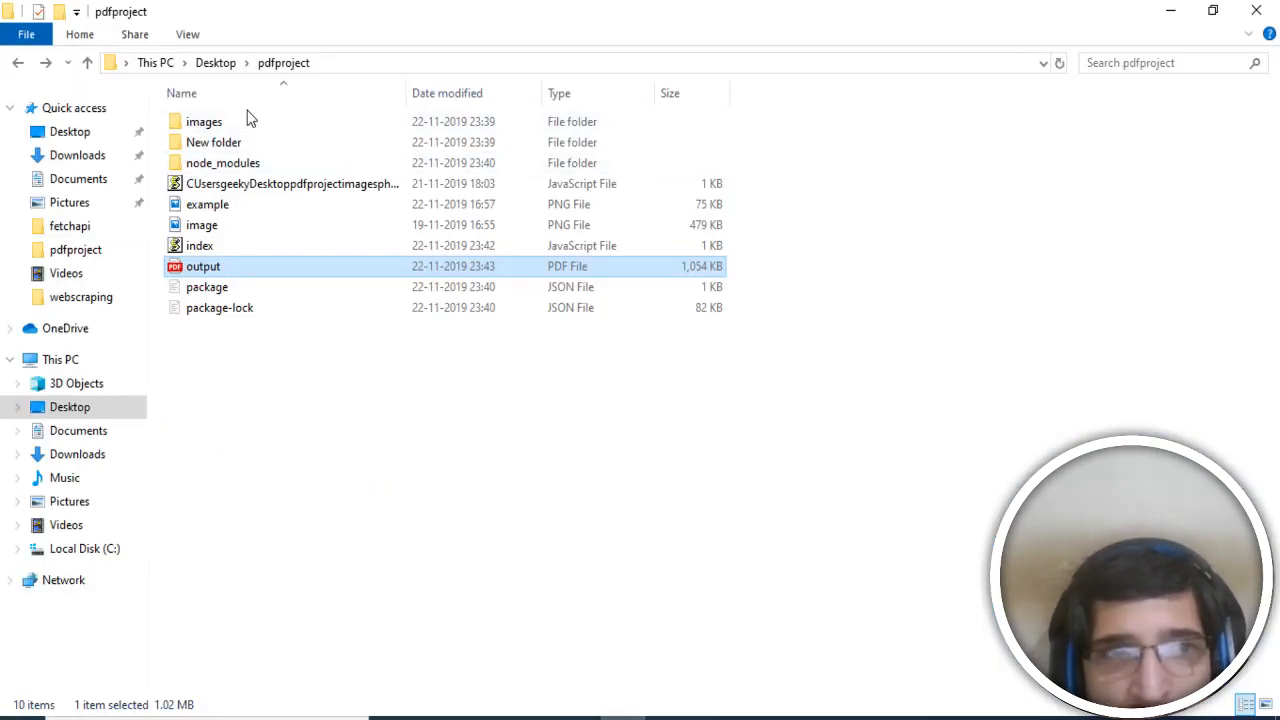
# Open the images folder in pdfproject to show the two source pictures
pyautogui.doubleClick(204, 121)
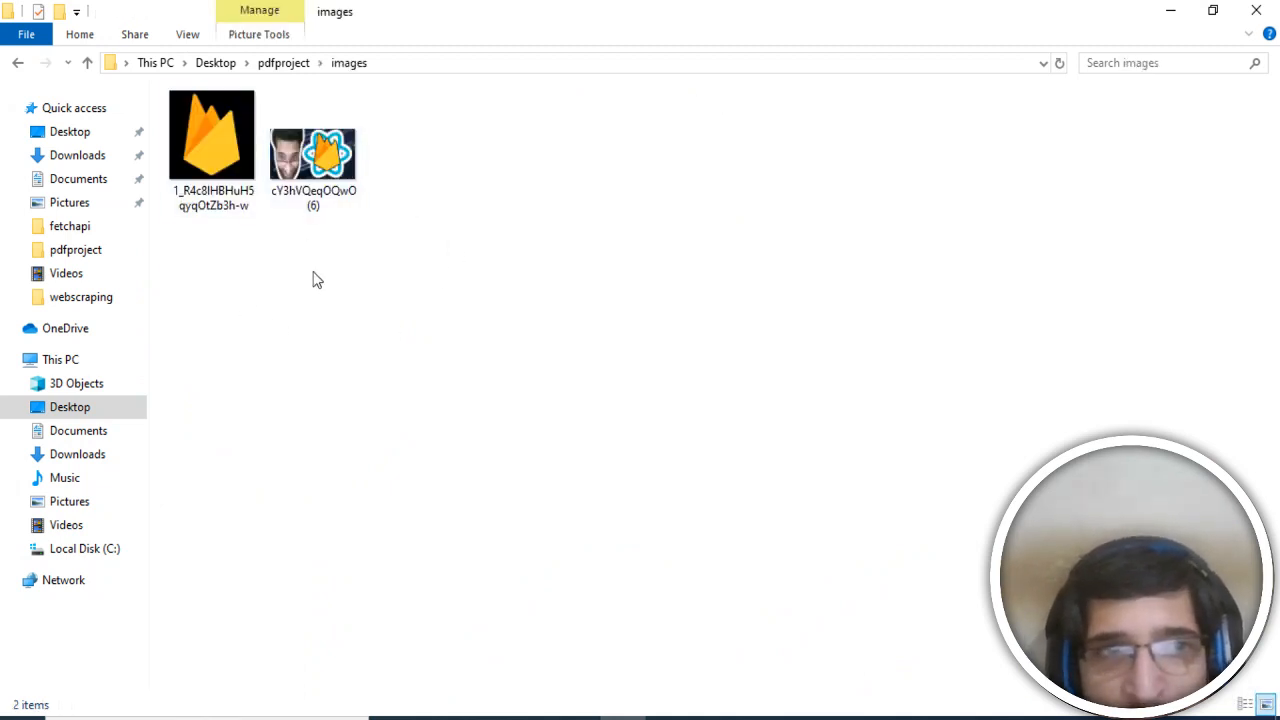